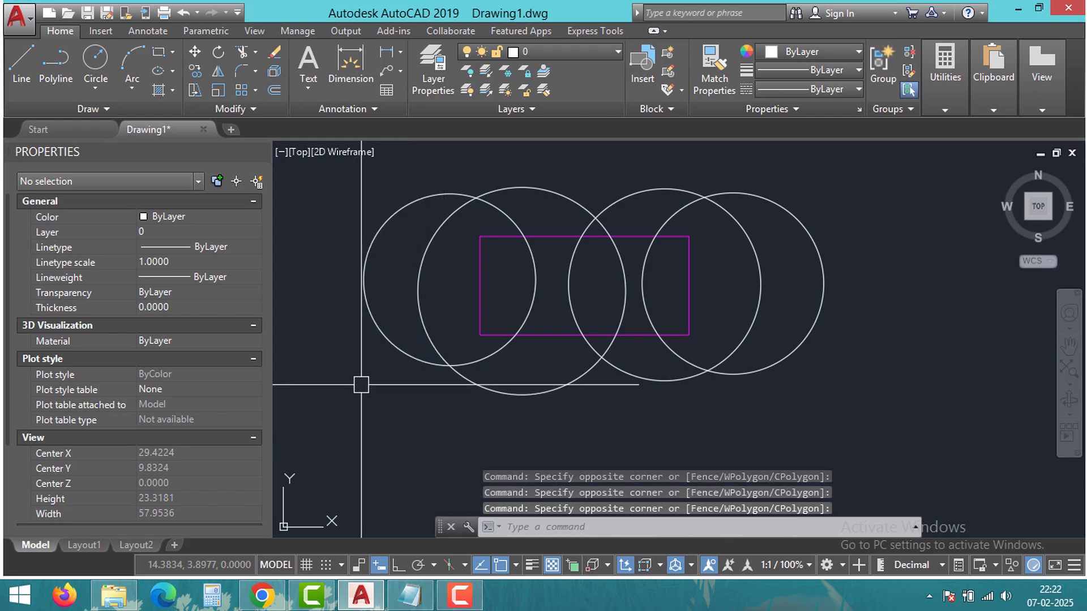
mouse_move(412, 430)
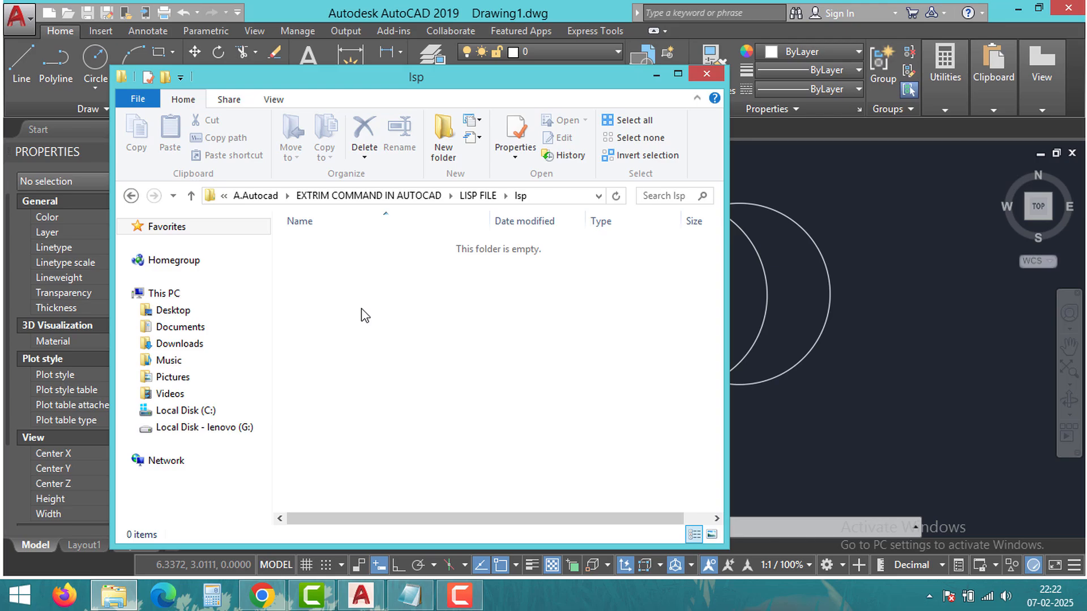
mouse_move(367, 335)
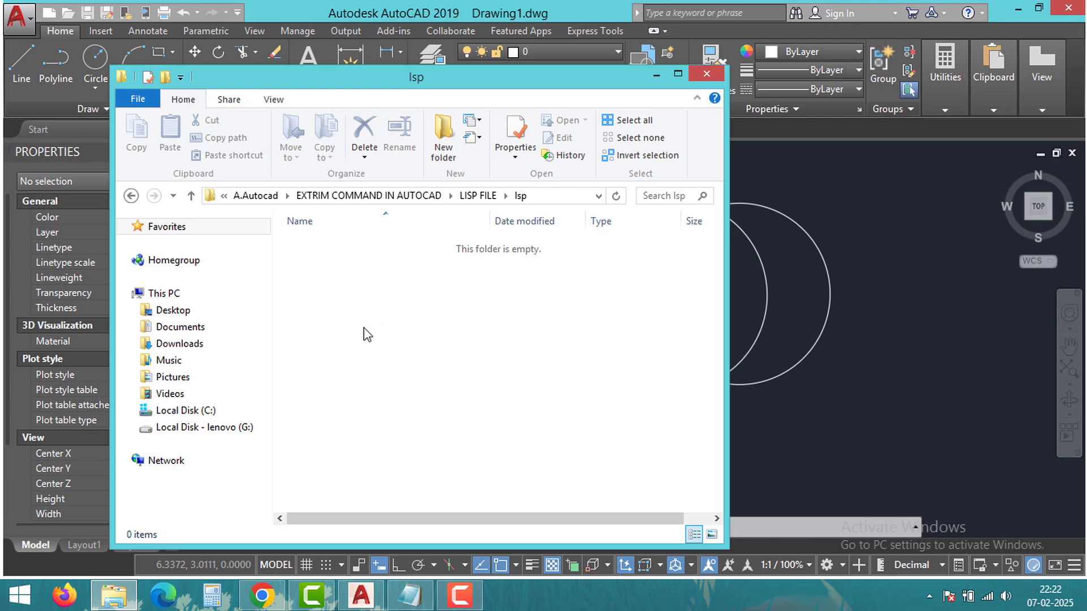
mouse_move(330, 328)
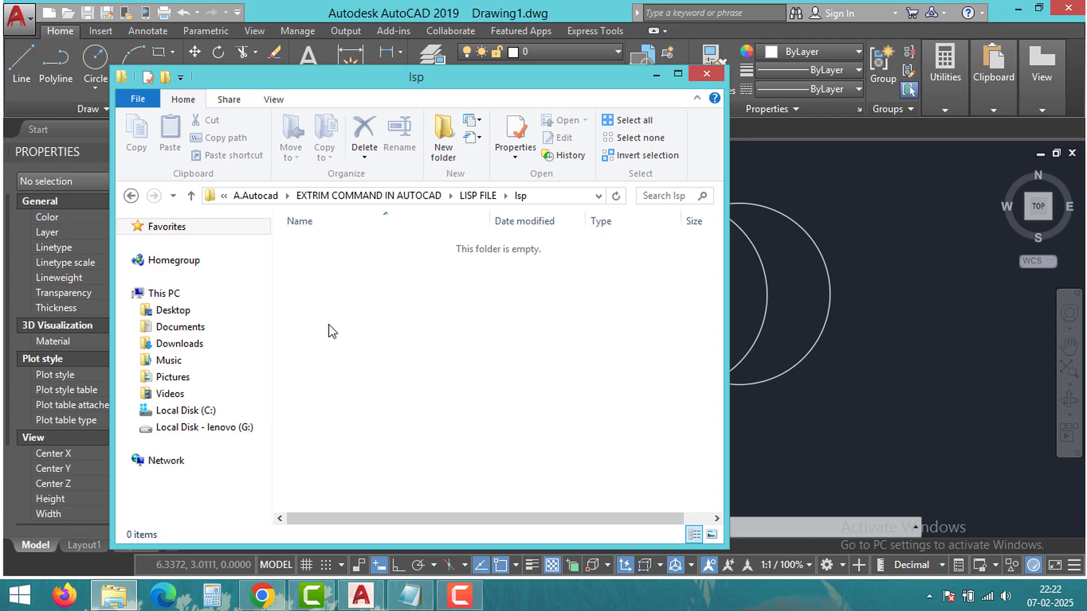
Create a new text document in the lsp folder to become EXTRIM.lsp.
right_click(329, 330)
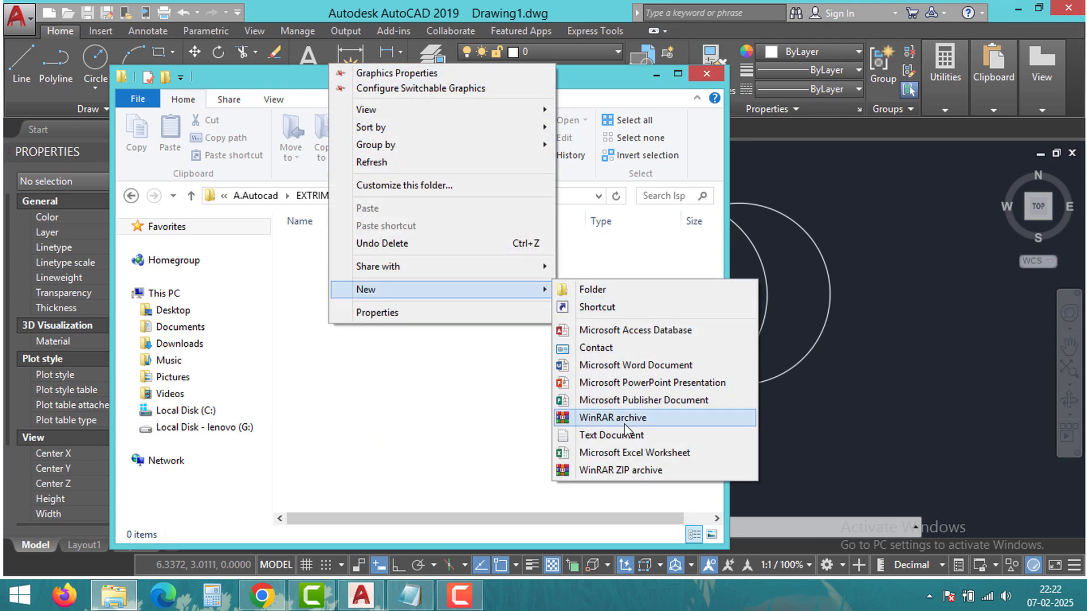
click(610, 435)
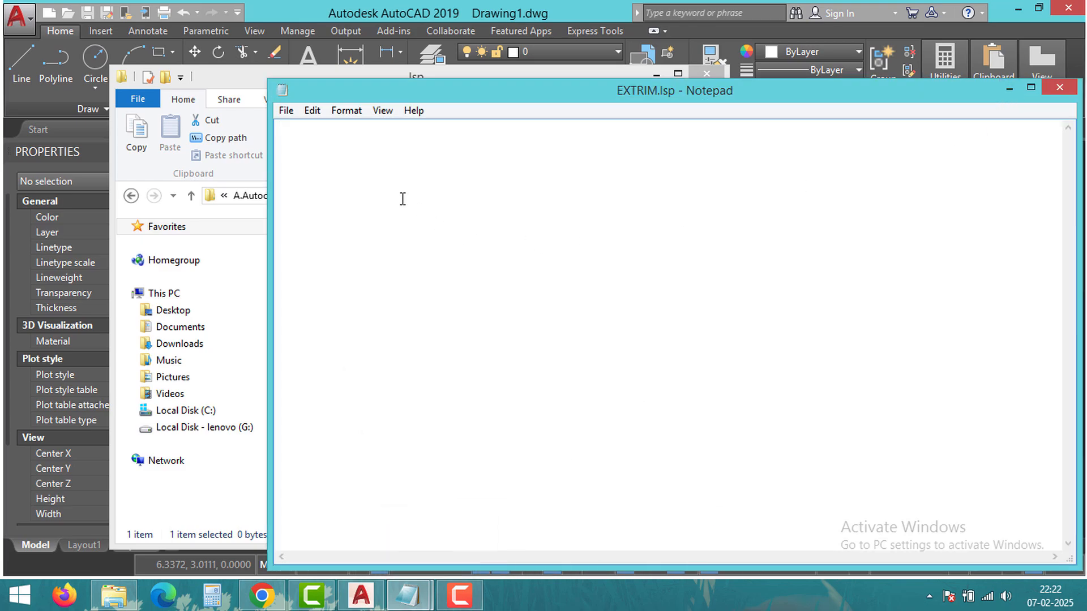
Review the pasted LISP routine down to (princ) and close Notepad.
scroll(down, 3)
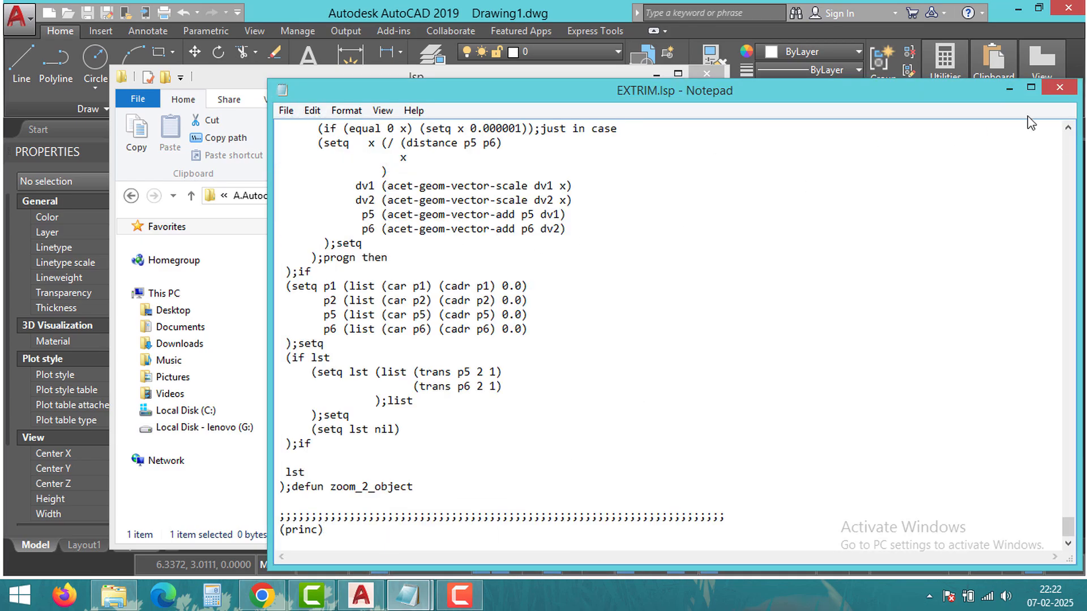
click(1056, 87)
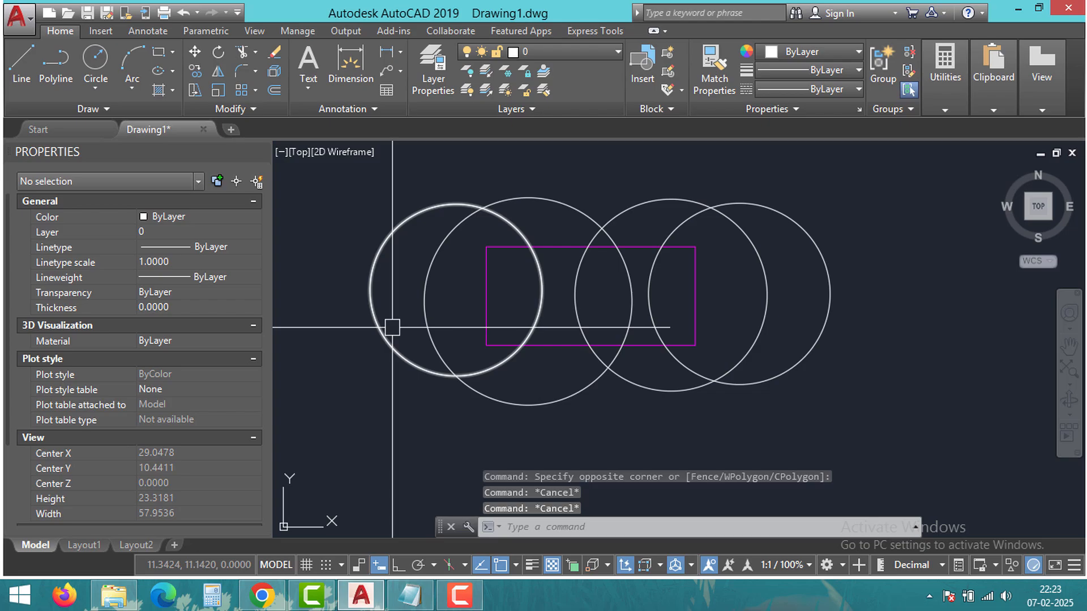
Load EXTRIM.lsp via APPLOAD, choosing Always Load for the unsigned file, and close the dialog.
text(app)
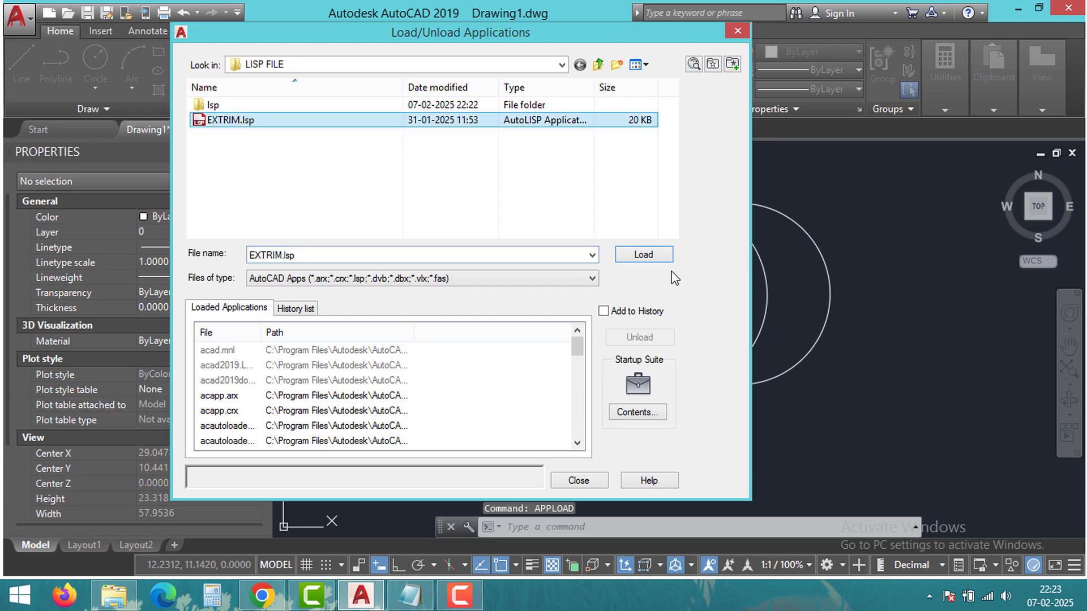
click(643, 255)
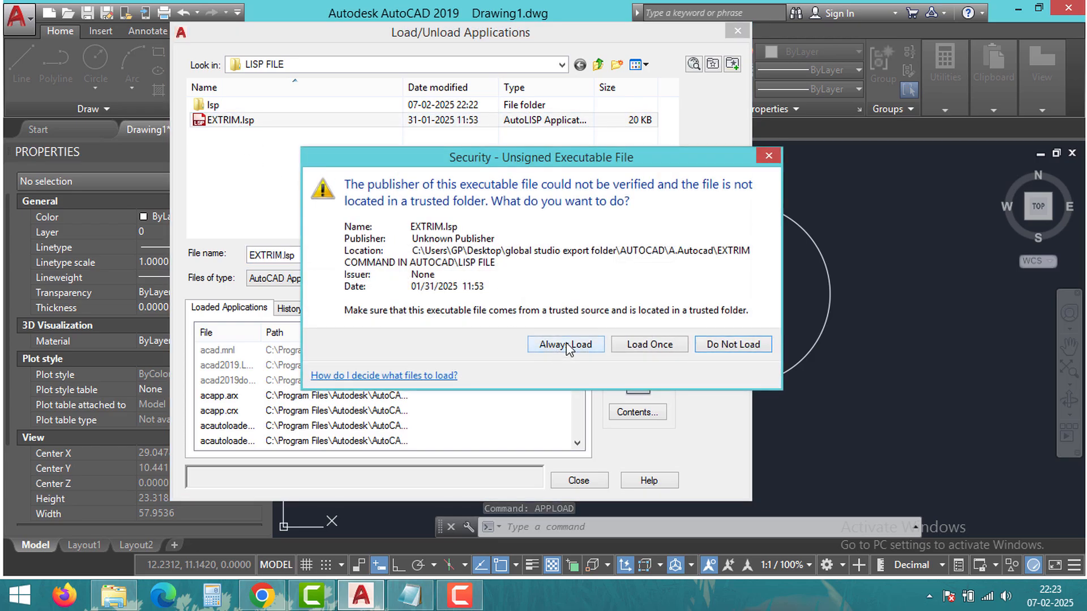
click(565, 344)
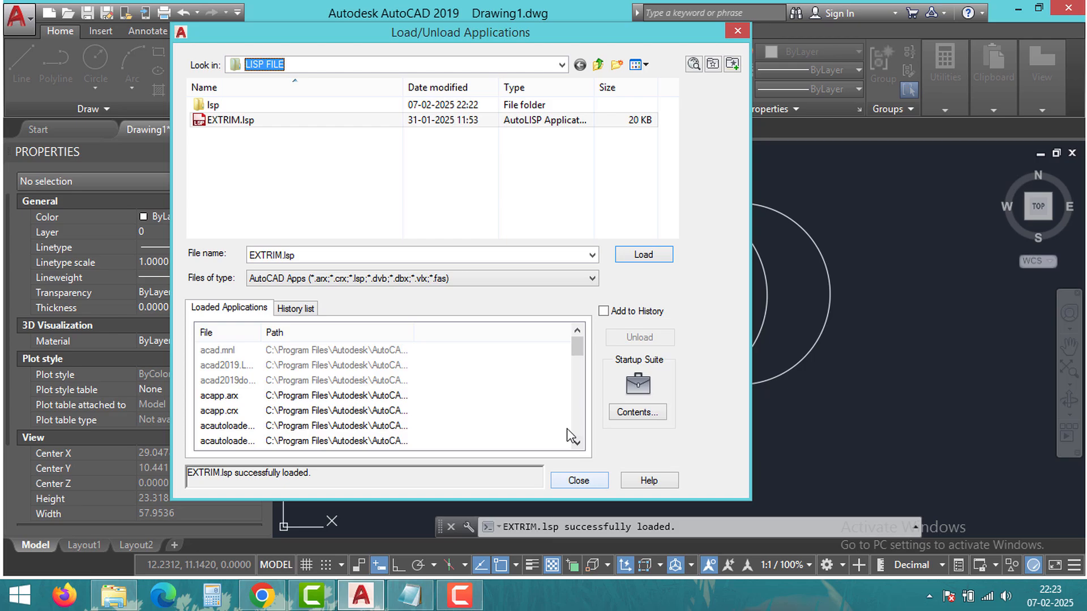
mouse_move(579, 480)
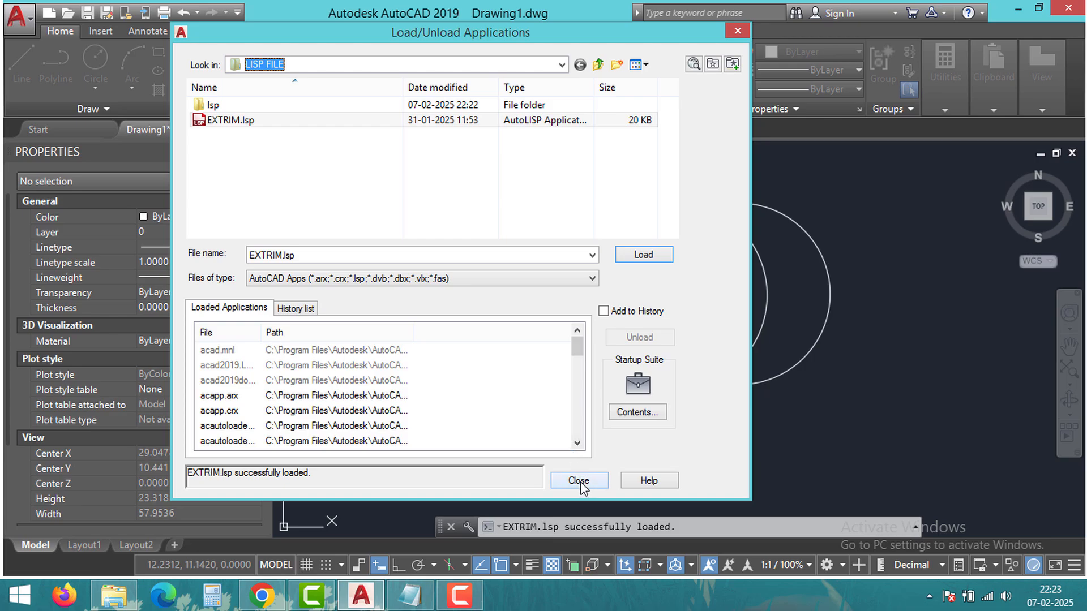
click(578, 480)
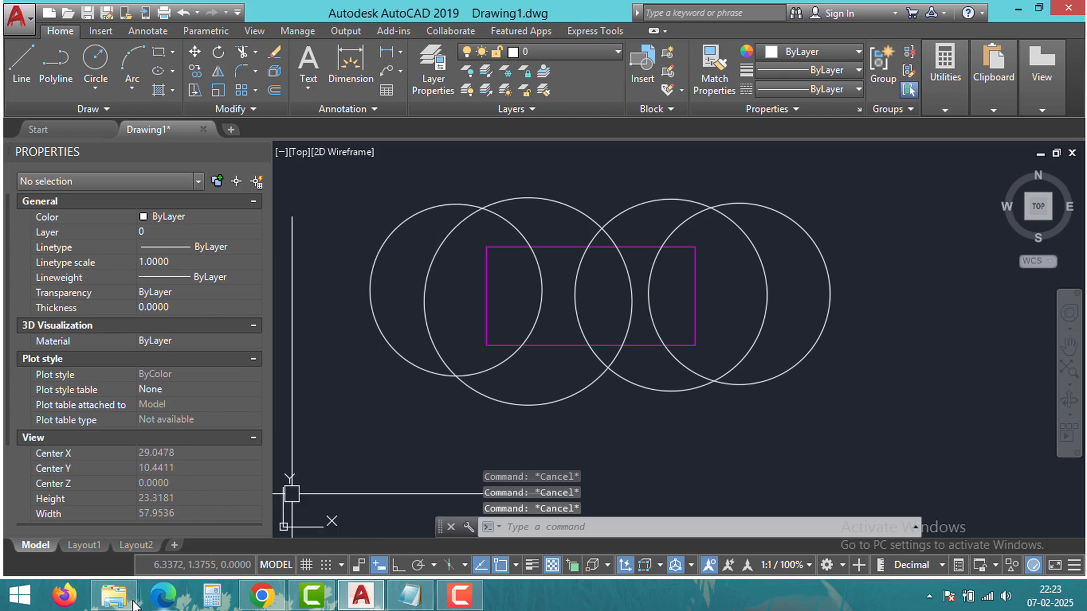
Reopen EXTRIM.lsp from the lsp folder and locate the command name in defun c:extrim.
click(112, 595)
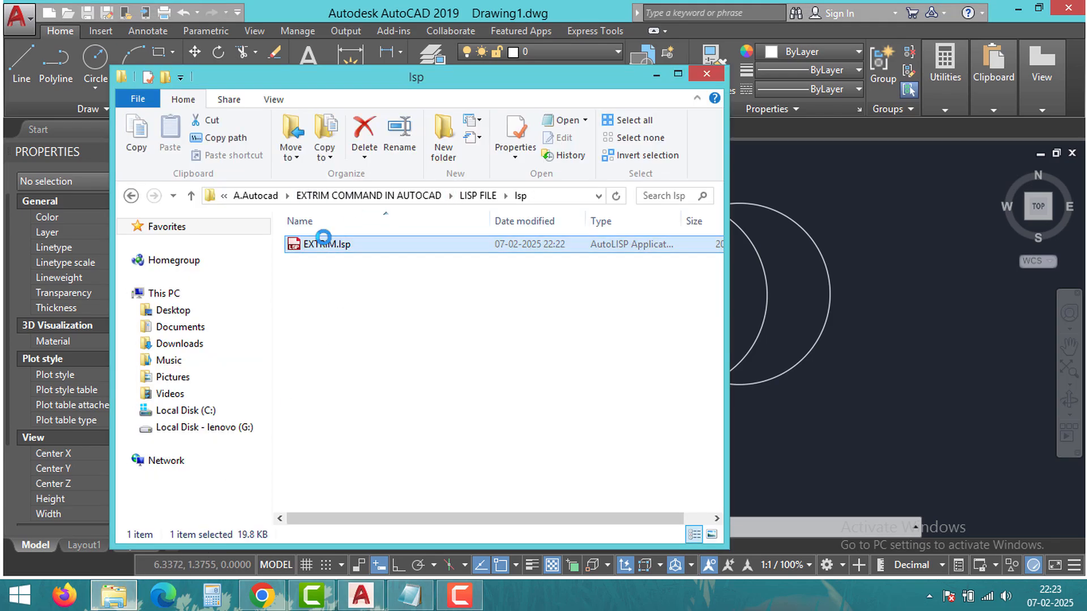
double_click(326, 244)
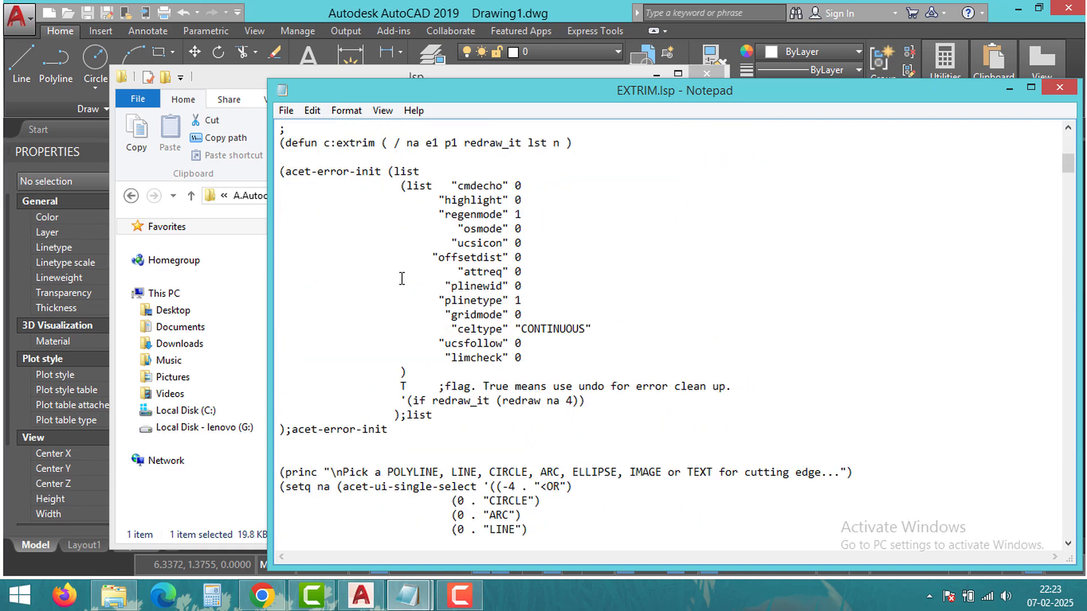
scroll(up, 3)
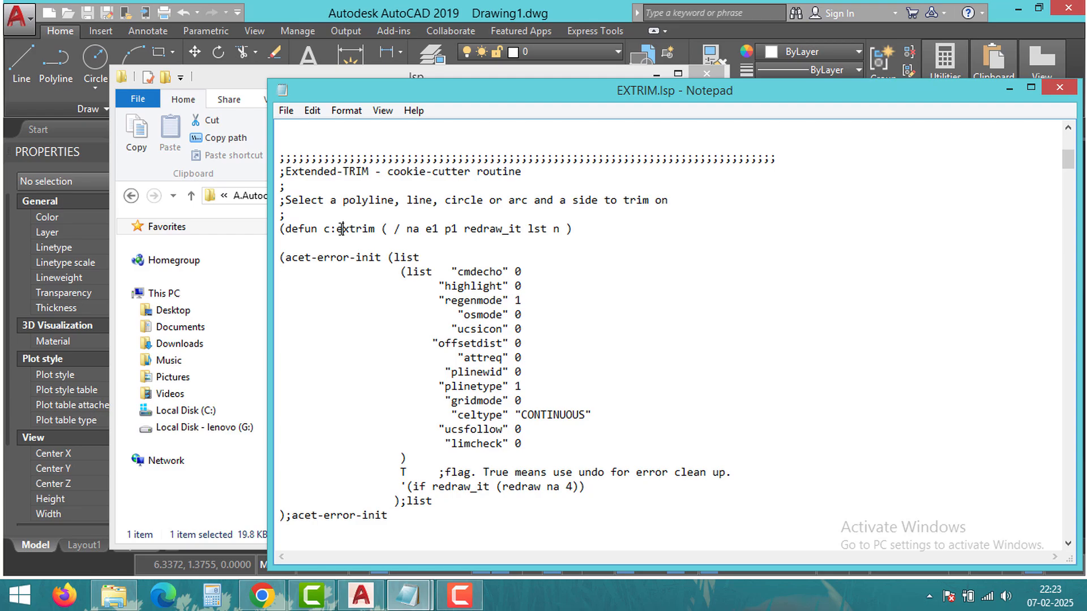
double_click(355, 229)
text(EXTR)
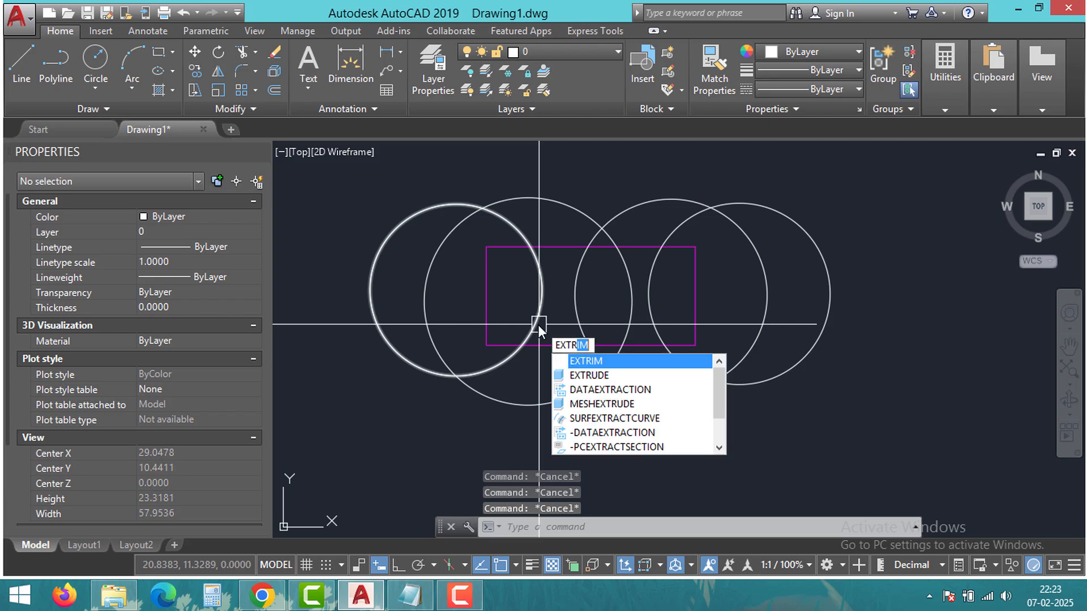
mouse_move(609, 354)
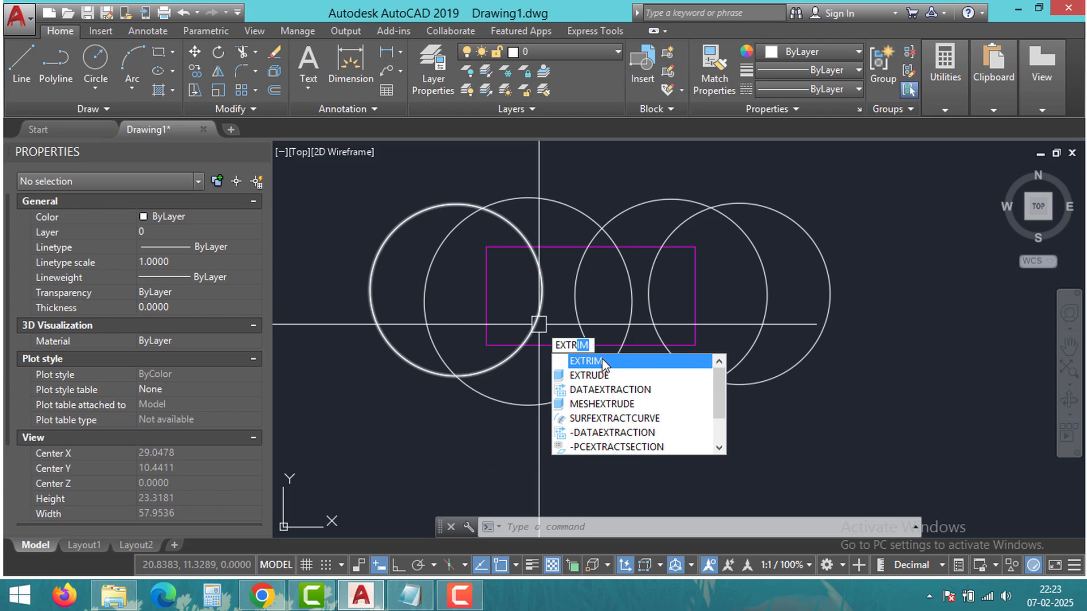
mouse_move(598, 365)
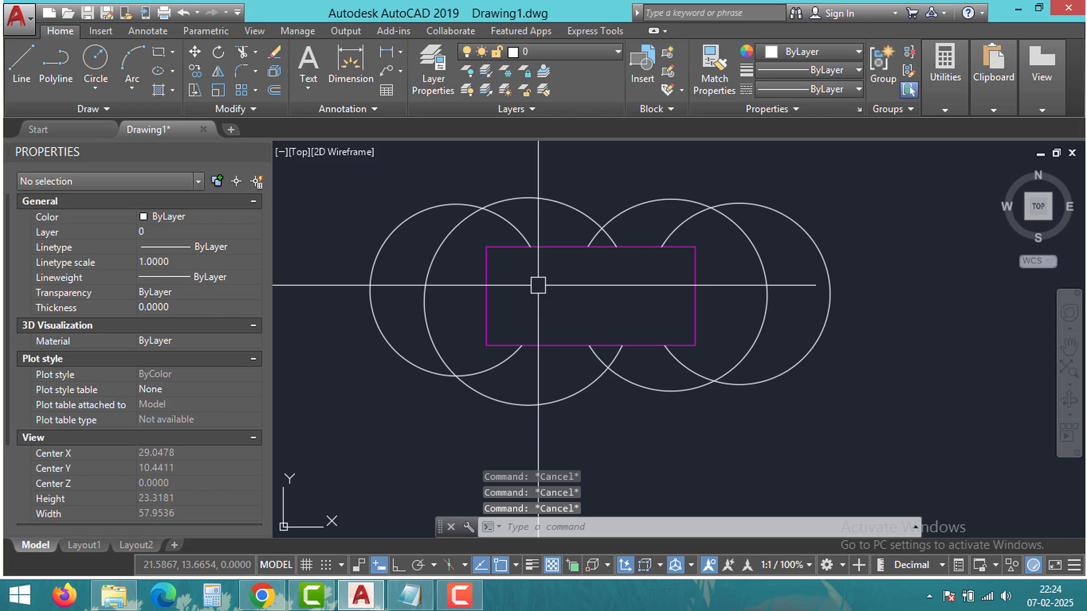
mouse_move(548, 255)
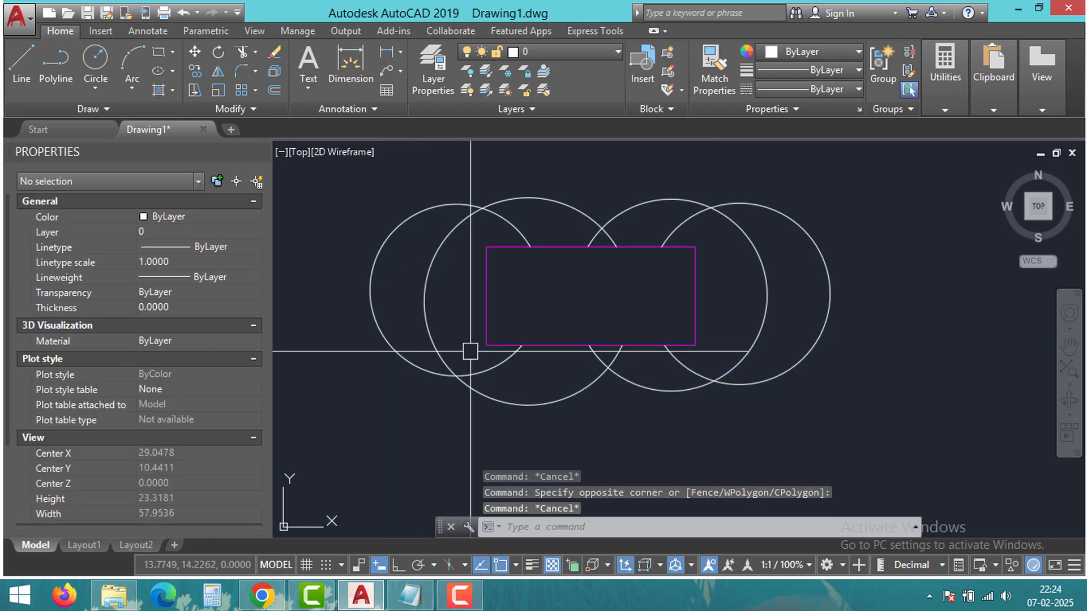
mouse_move(598, 427)
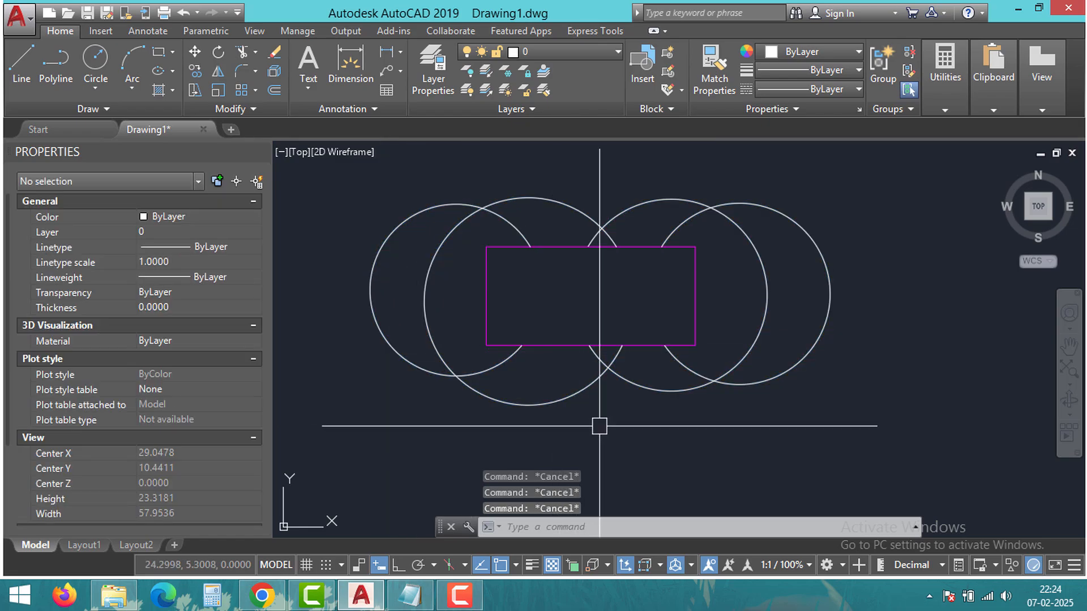